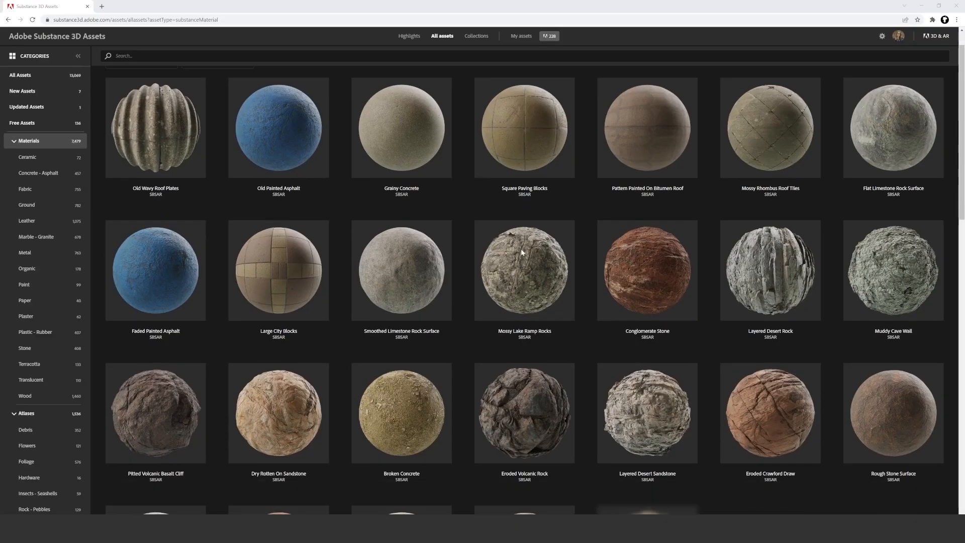
# Browse the Marble - Granite, Wood and Flowers material categories, scrolling their asset grids
pyautogui.scroll(-3)
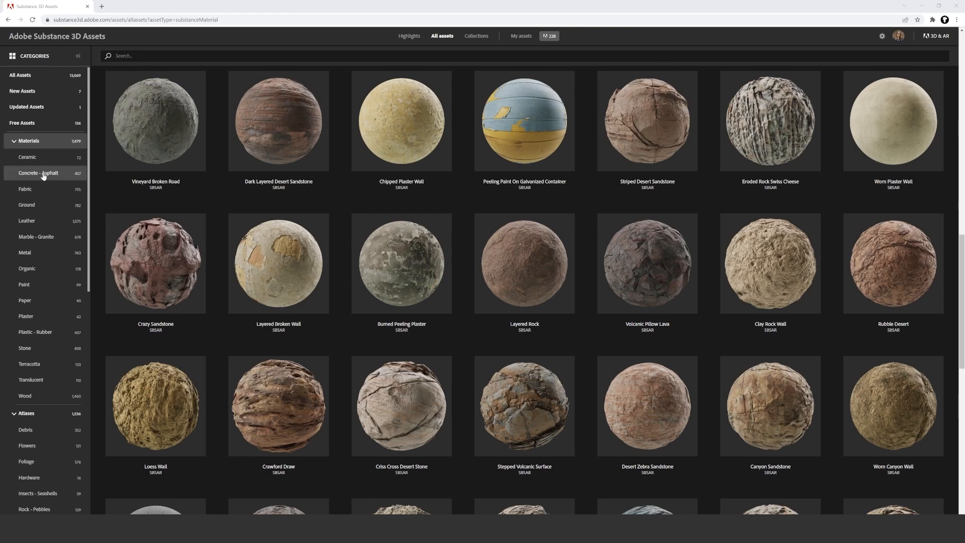
pyautogui.click(36, 236)
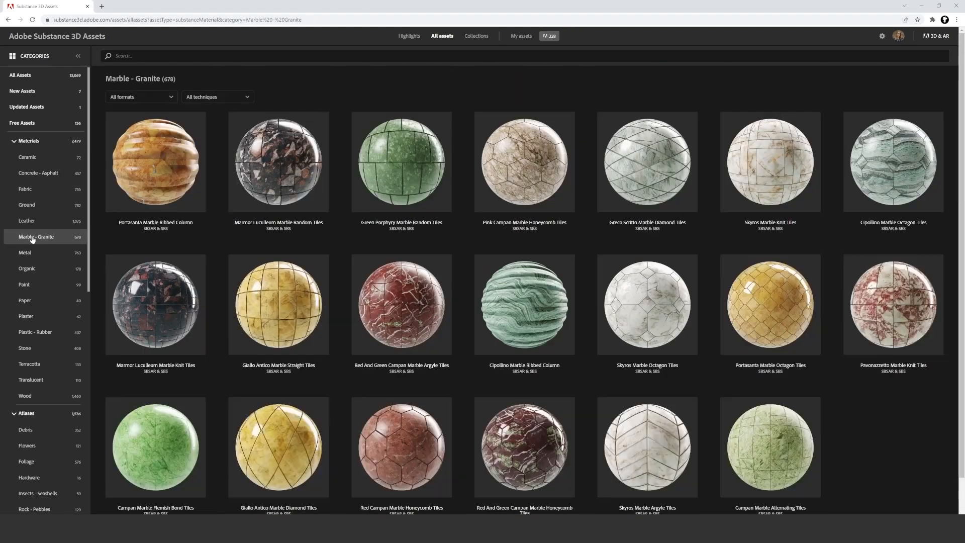
pyautogui.click(24, 357)
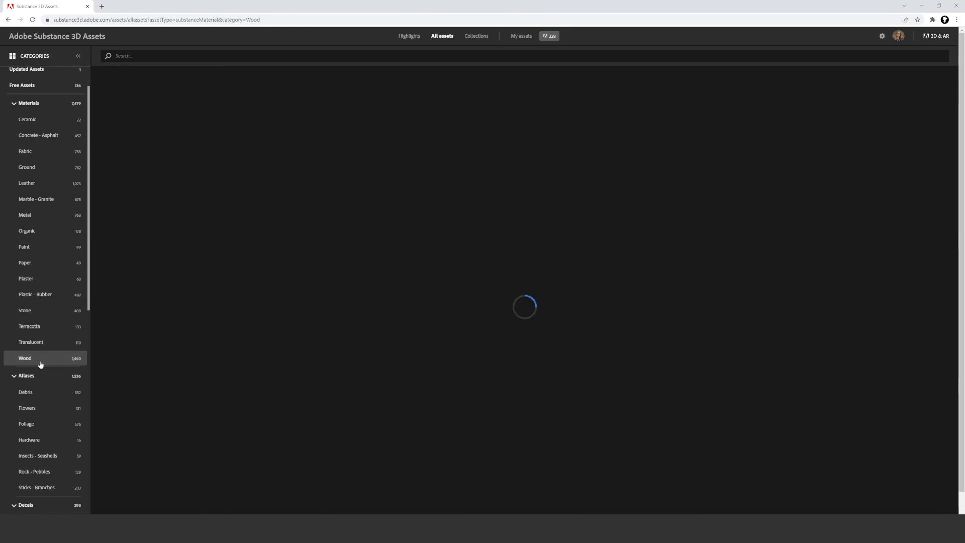
pyautogui.click(25, 358)
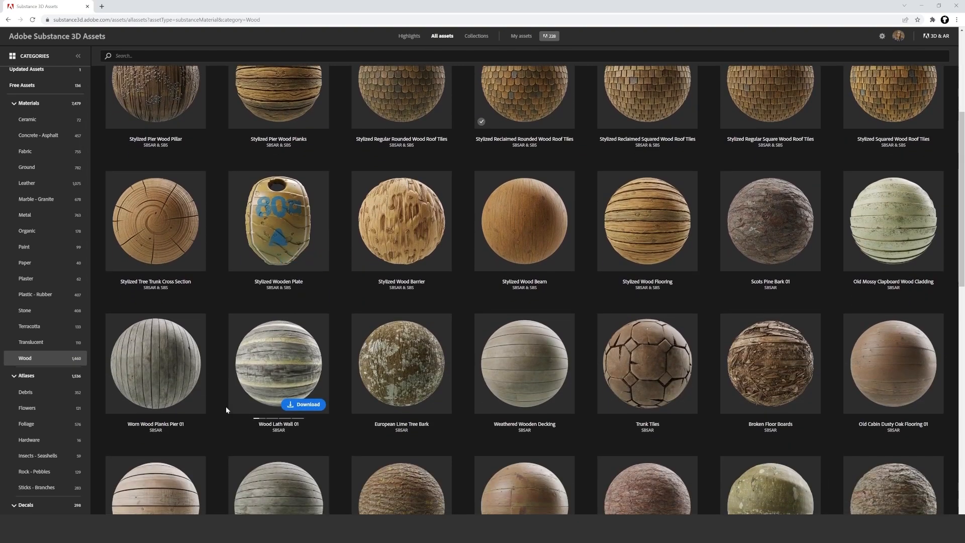
pyautogui.scroll(-3)
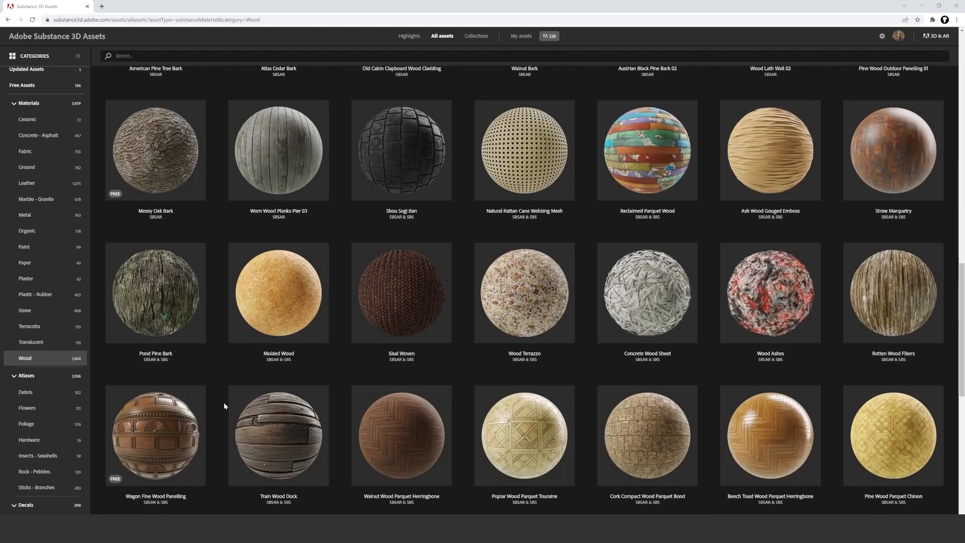
pyautogui.scroll(-3)
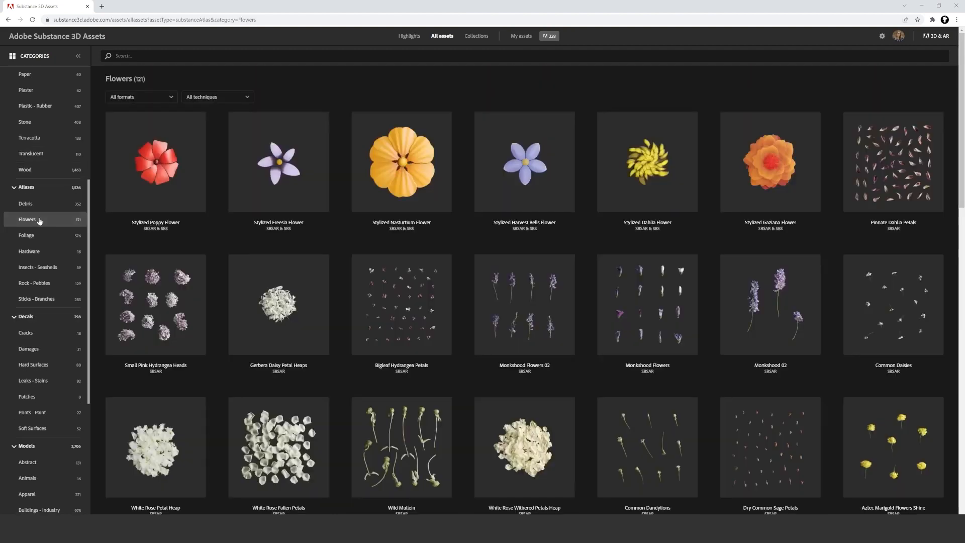
# Browse the Abstract and Buildings - Industry model categories, scrolling through the building assets
pyautogui.click(28, 349)
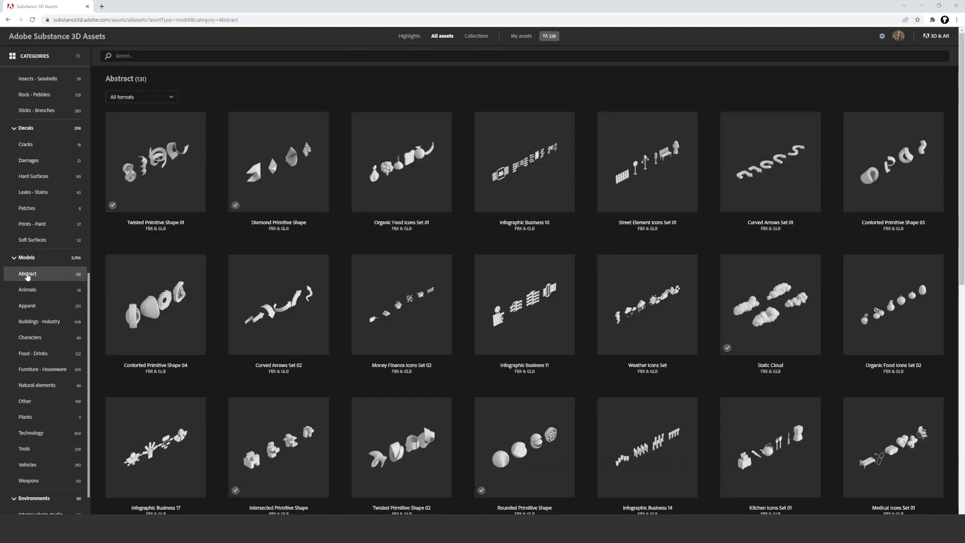
pyautogui.click(39, 321)
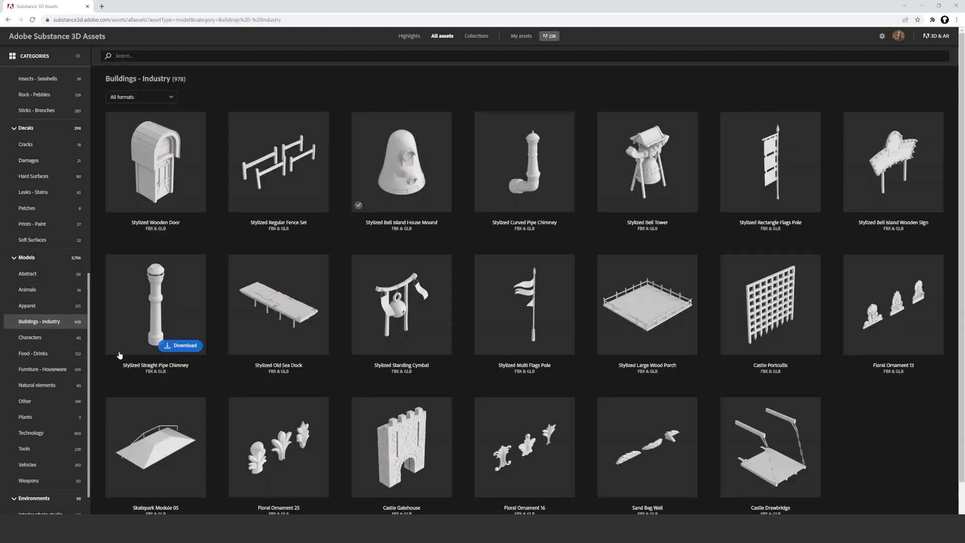
pyautogui.scroll(-3)
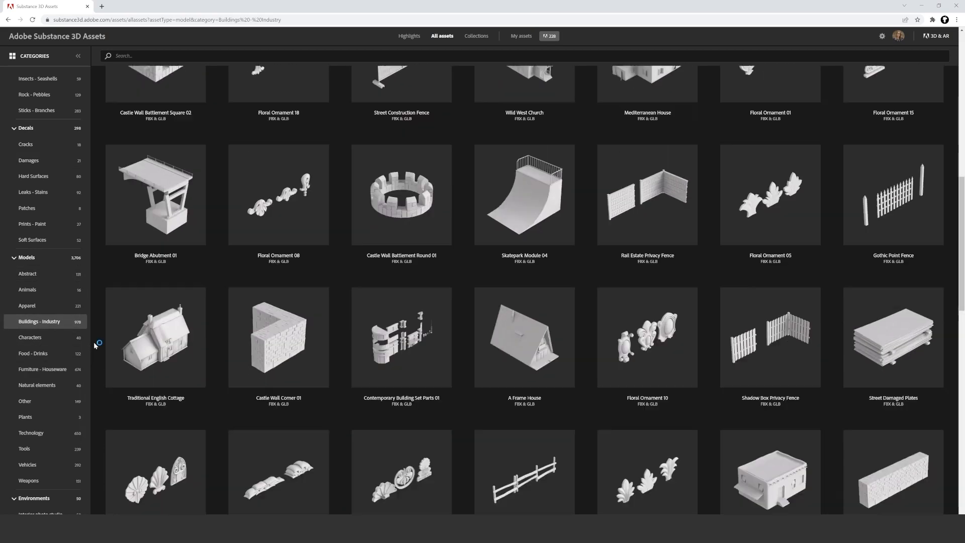
pyautogui.scroll(-3)
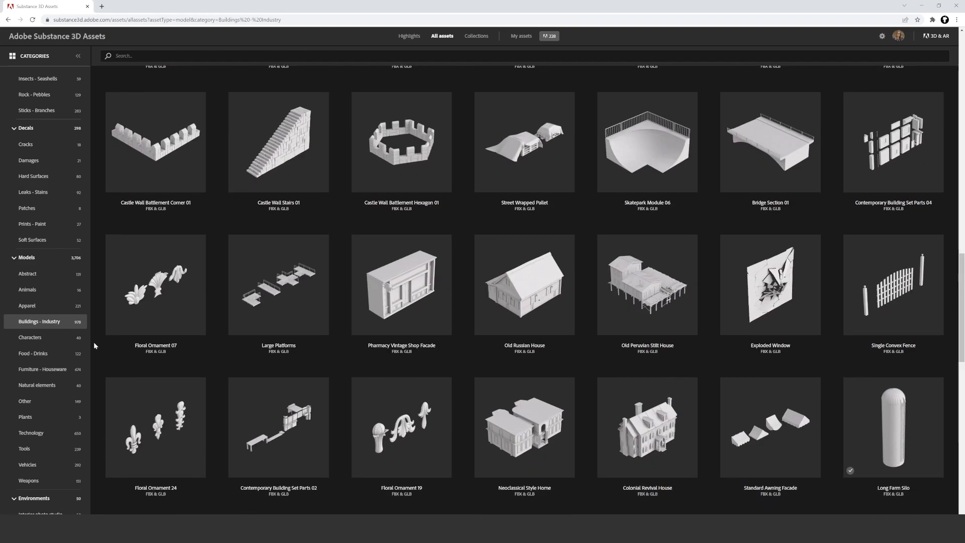
pyautogui.scroll(-3)
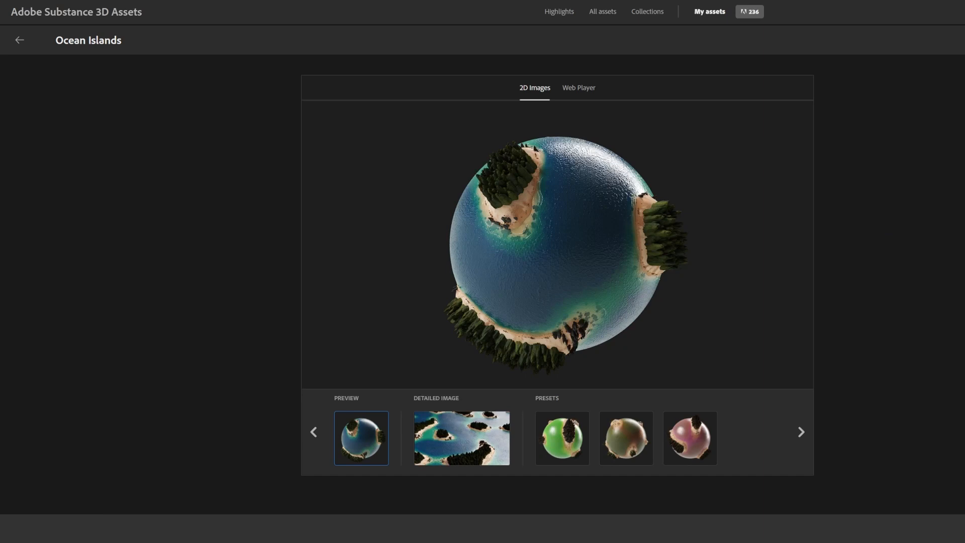
# View the Ocean Islands and Alien Soil Acid Puddles asset pages, then switch to the Community Assets tab
pyautogui.click(602, 11)
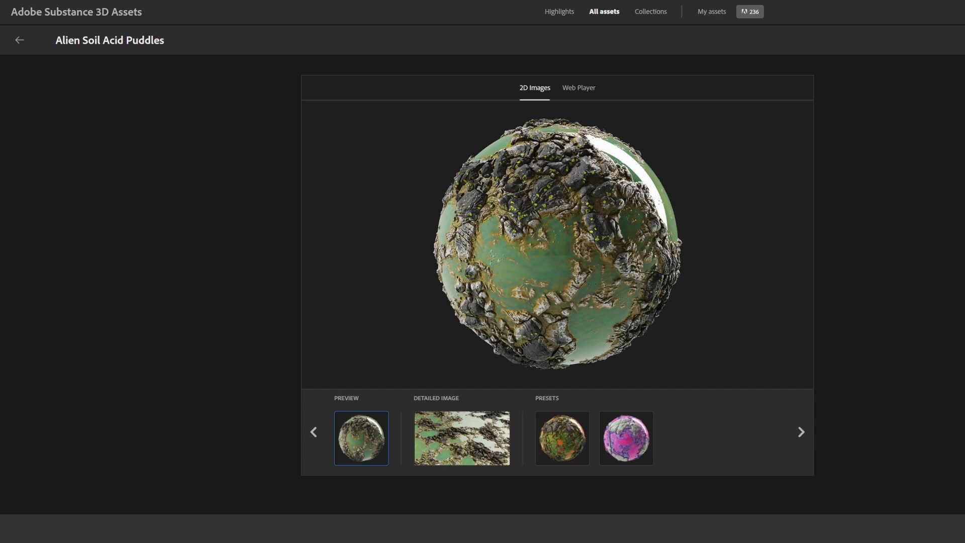
pyautogui.click(710, 11)
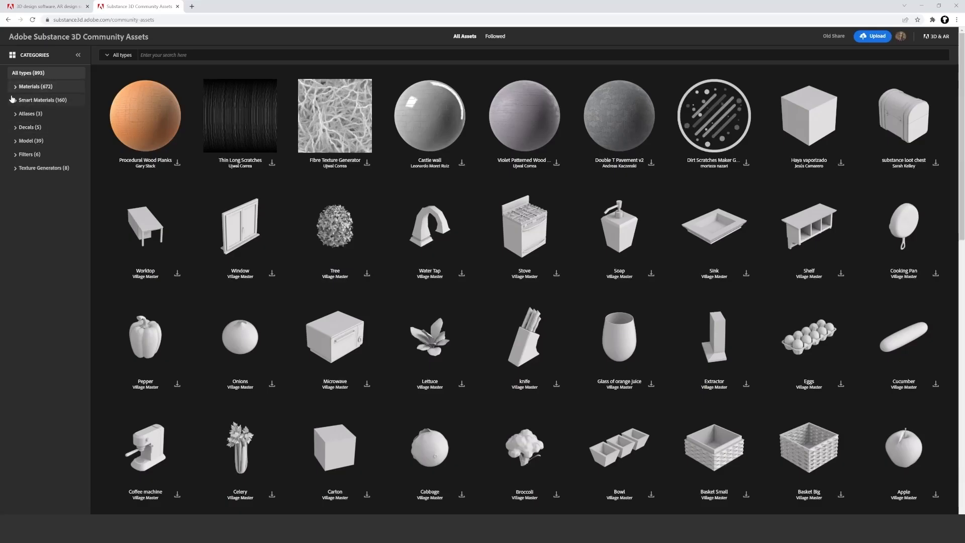
# Expand Smart Materials to list subcategories such as Asphalt, Metal and Wood
pyautogui.click(42, 99)
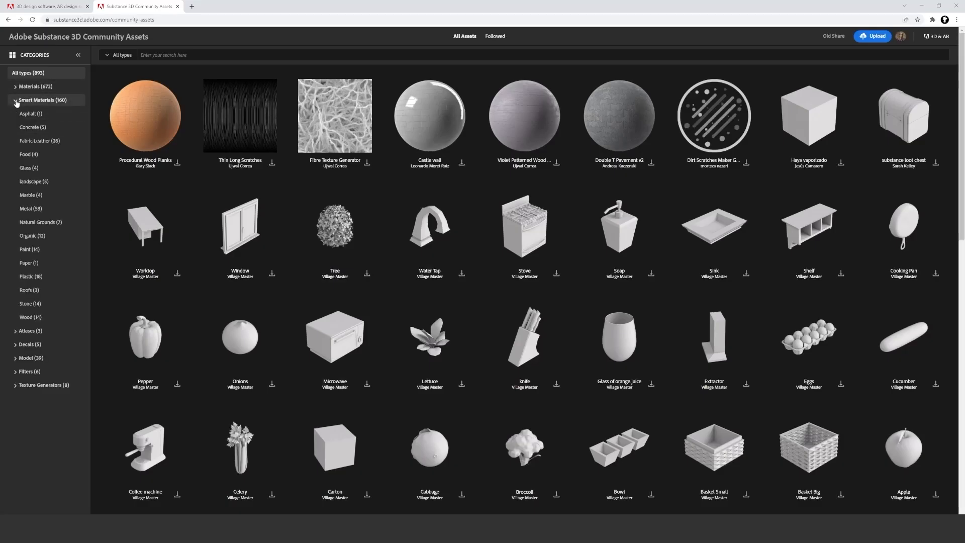
pyautogui.click(43, 100)
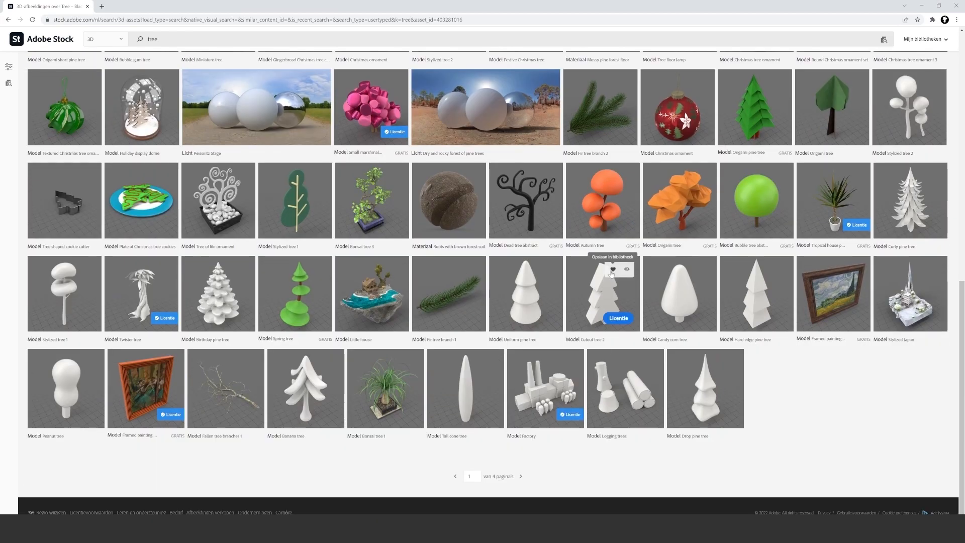
# Open the Autumn tree 3D model's detail page from the tree search results
pyautogui.click(602, 201)
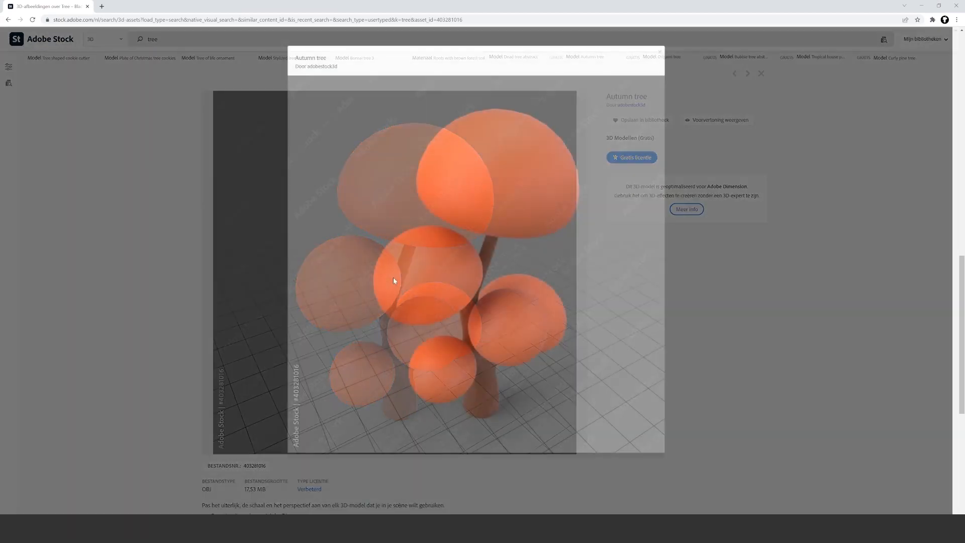